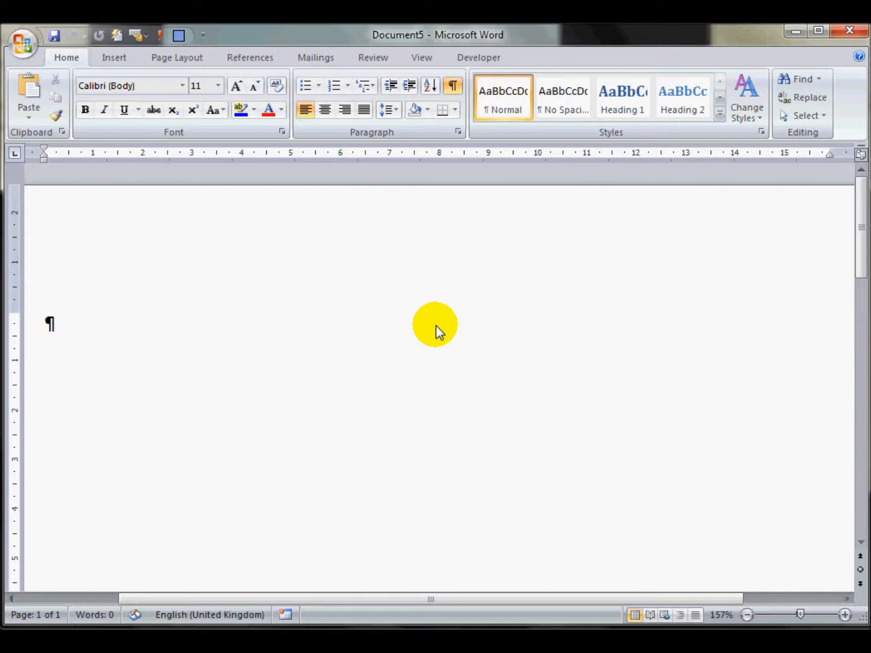
Type Line, Paragraph, Page, Section and Column on separate lines in the blank document.
{"action": "left_click", "coordinate": [50, 323]}
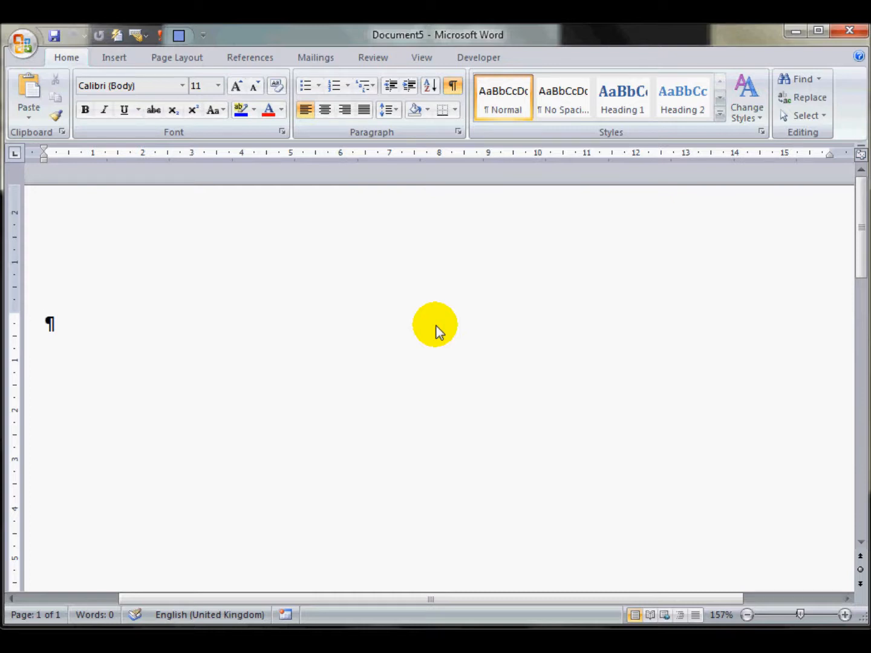
{"action": "type", "text": "line"}
{"action": "type", "text": "Paragraph"}
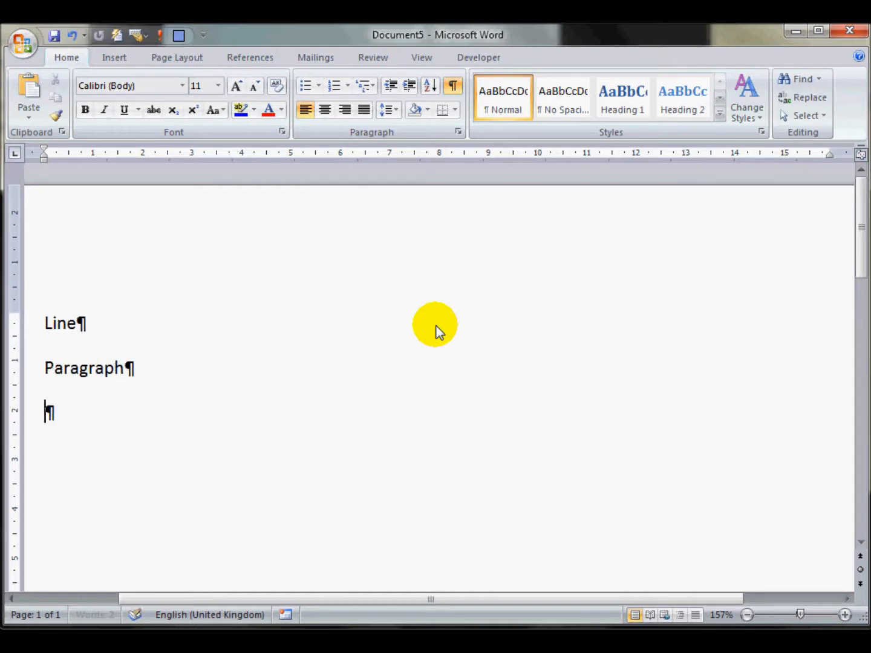
{"action": "type", "text": "page"}
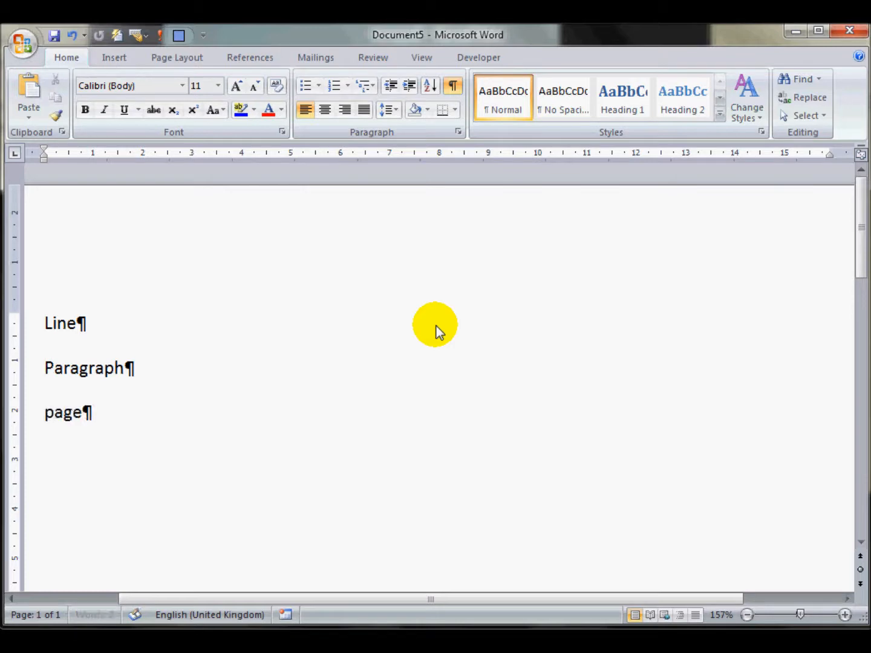
{"action": "type", "text": "se"}
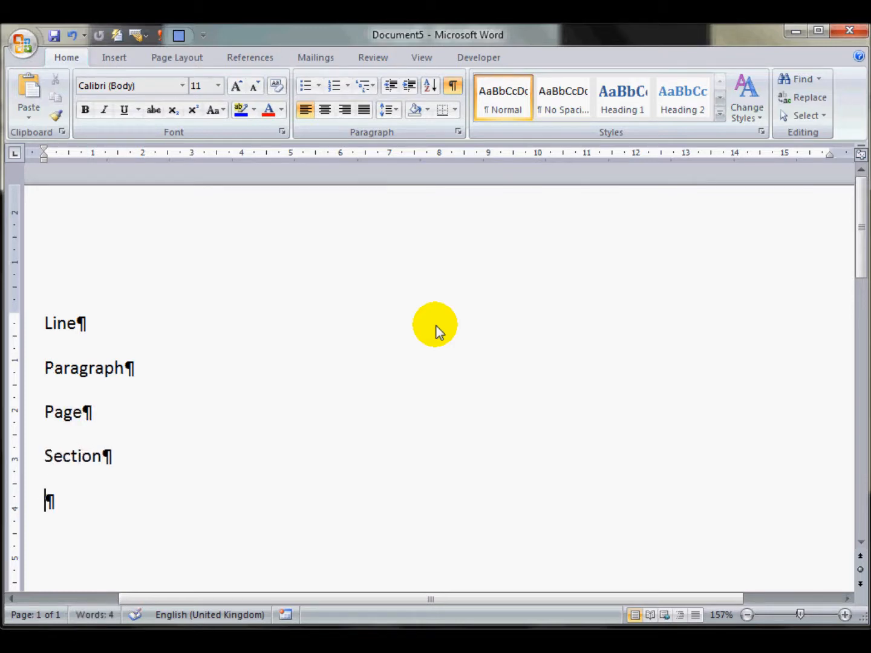
{"action": "type", "text": "column"}
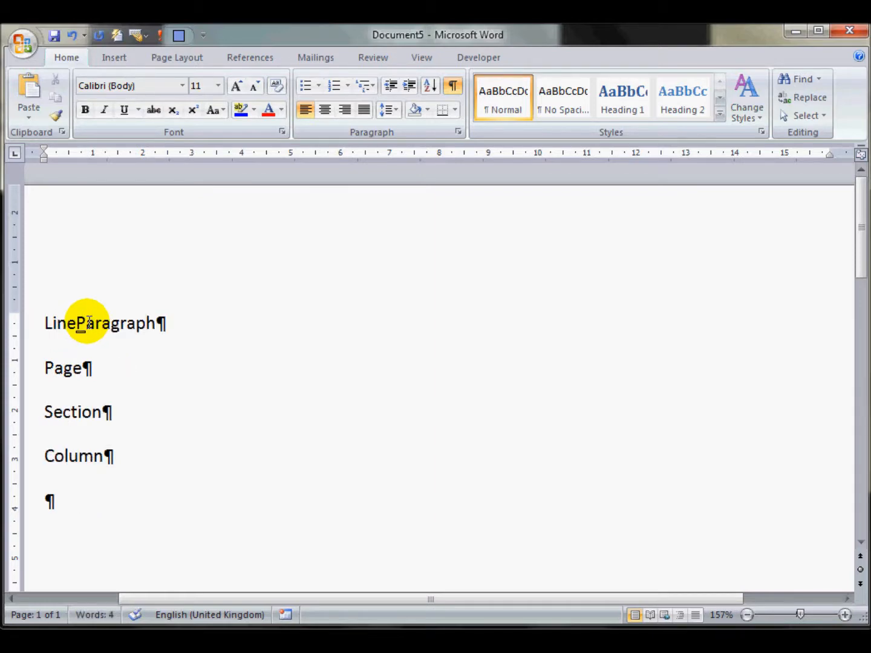
Put a line break between Line and Paragraph, checking it with Center then Align Left.
{"action": "key", "text": "enter"}
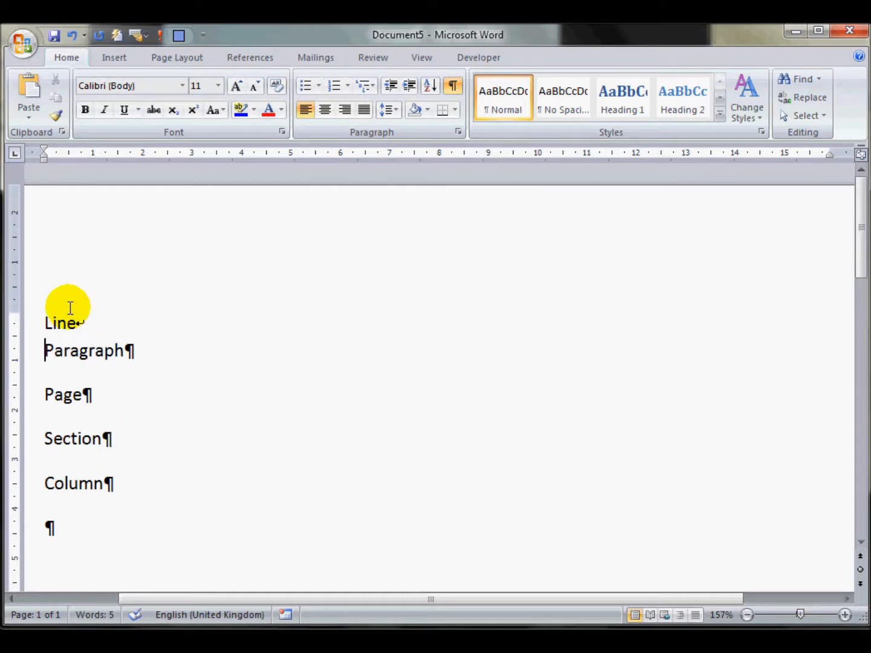
{"action": "mouse_move", "coordinate": [84, 325]}
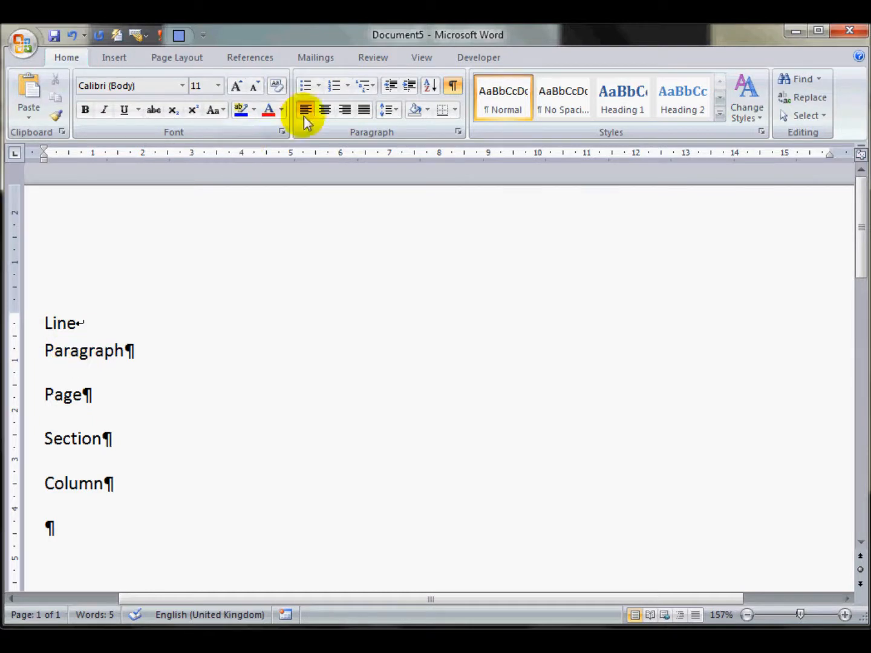
{"action": "left_click", "coordinate": [325, 109]}
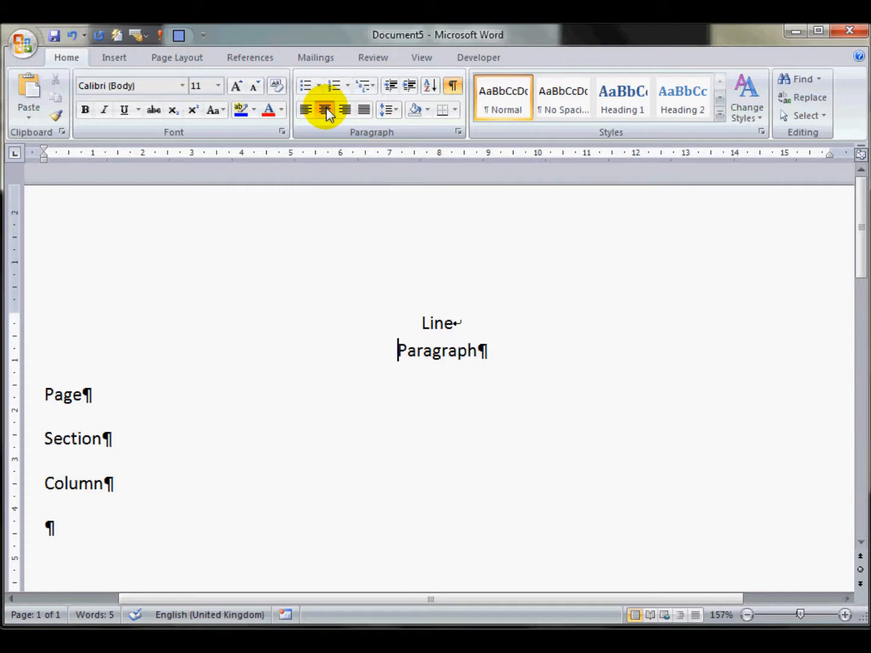
{"action": "left_click", "coordinate": [306, 109]}
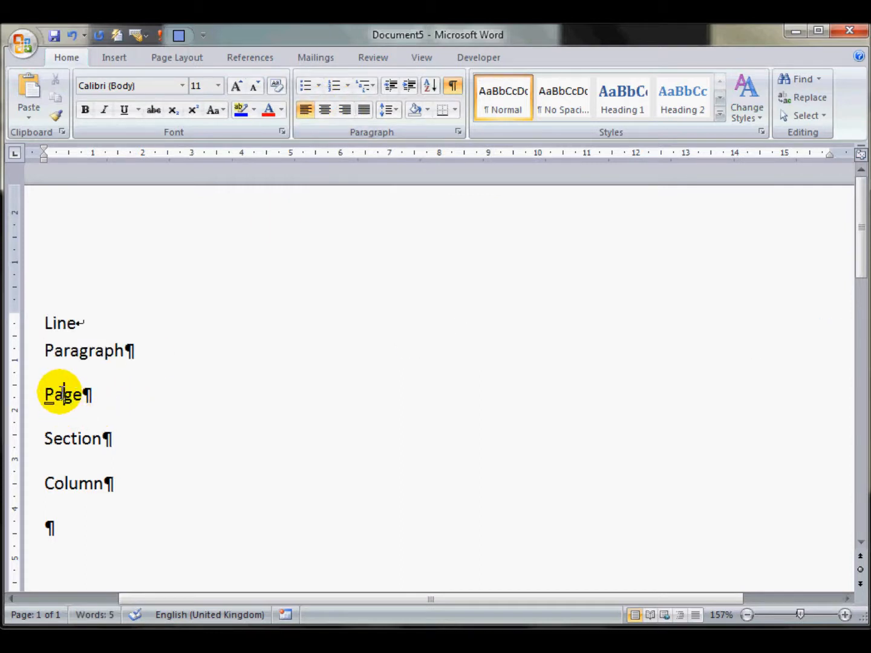
{"action": "left_click", "coordinate": [345, 109]}
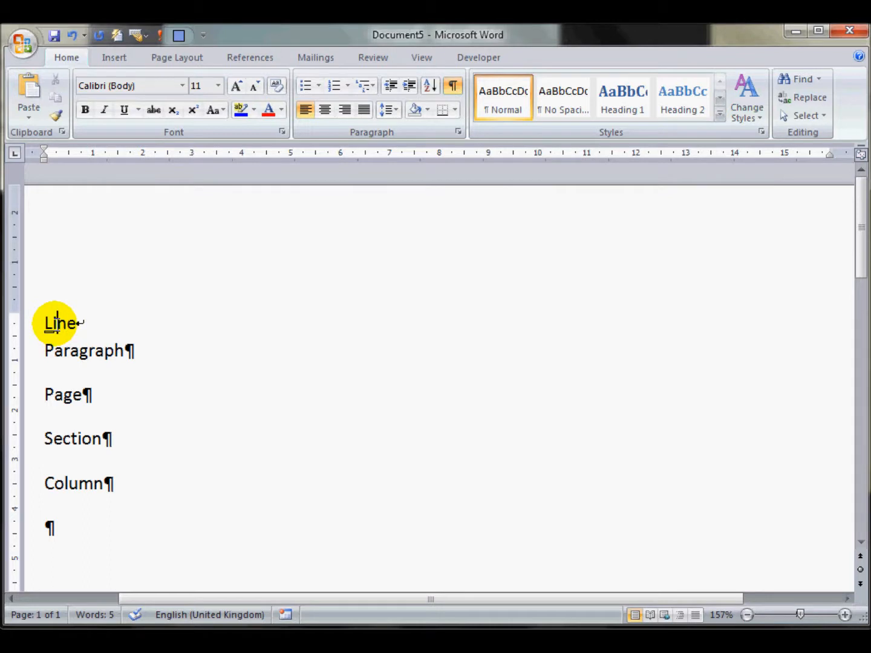
{"action": "mouse_move", "coordinate": [90, 438]}
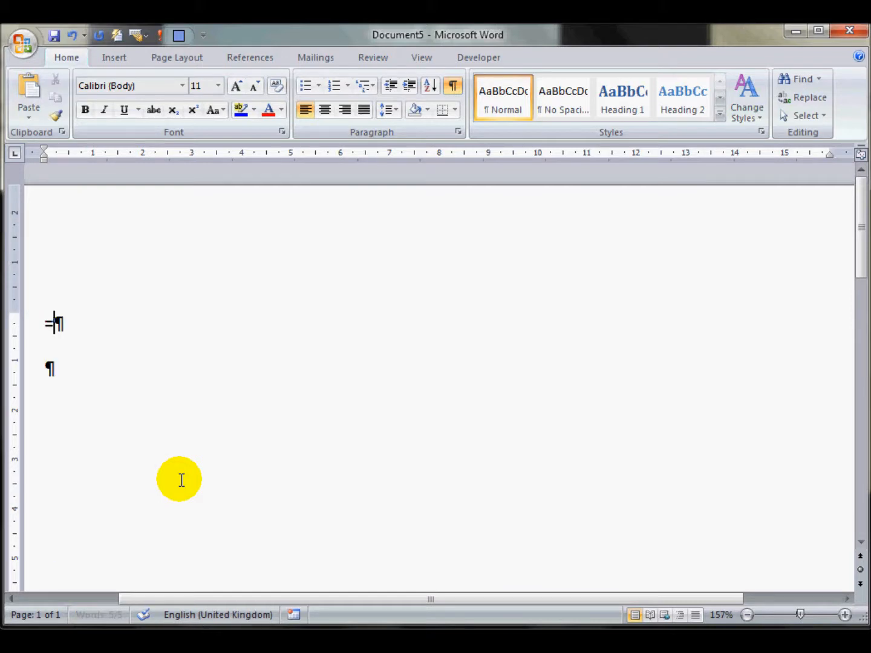
Generate ten paragraphs of sample text with =rand(10,10).
{"action": "type", "text": "rand("}
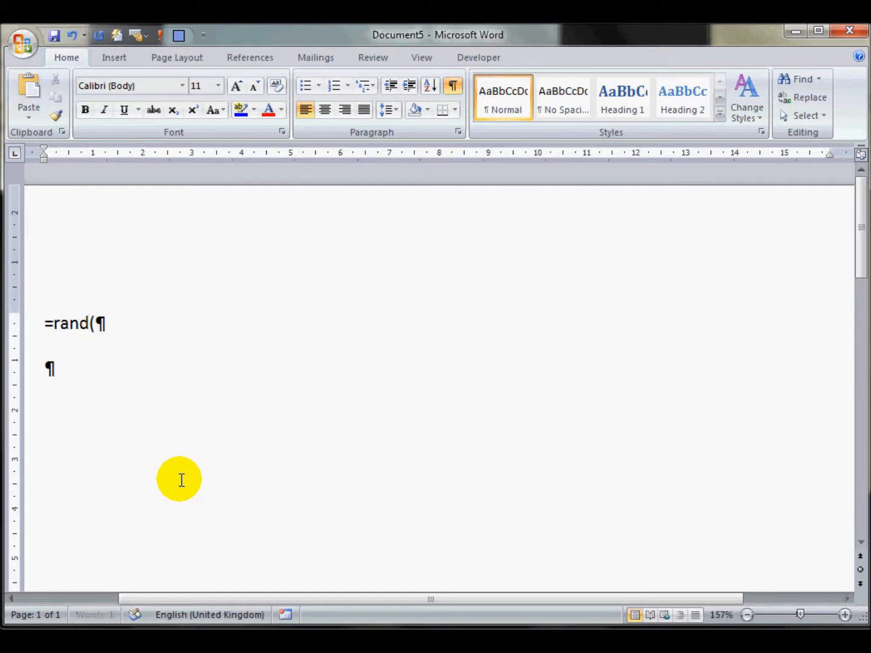
{"action": "type", "text": "10"}
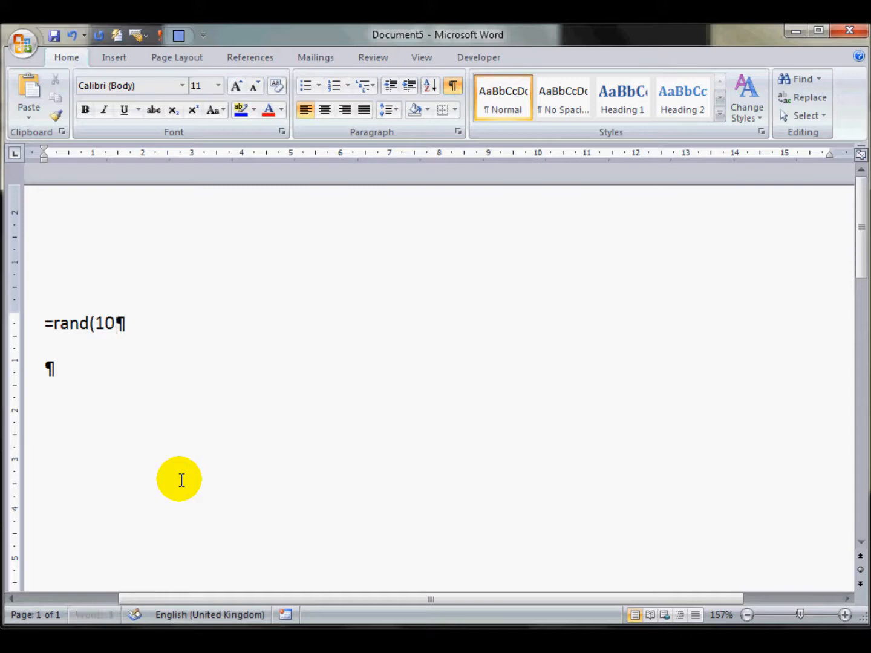
{"action": "type", "text": ",10)"}
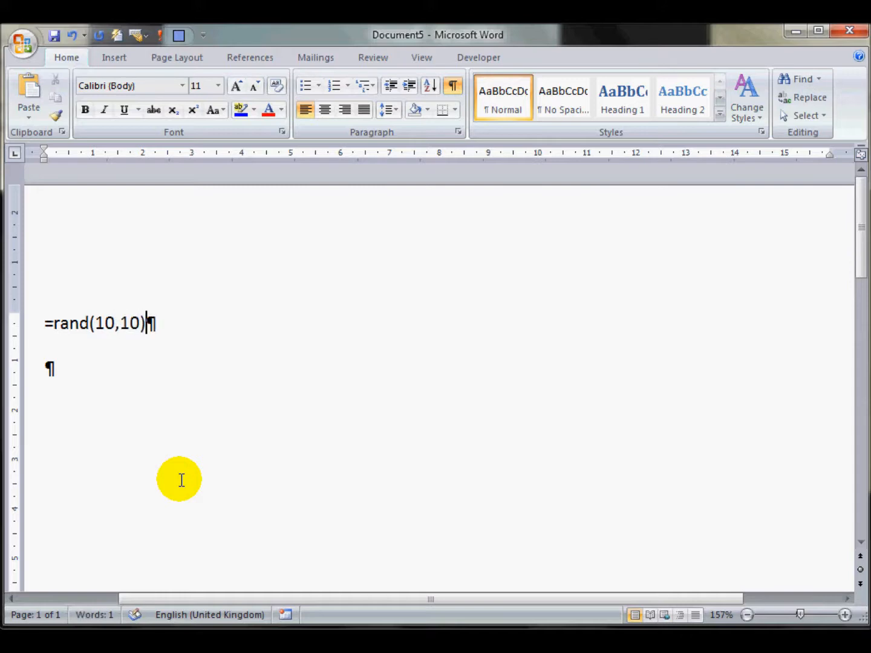
{"action": "key", "text": "enter"}
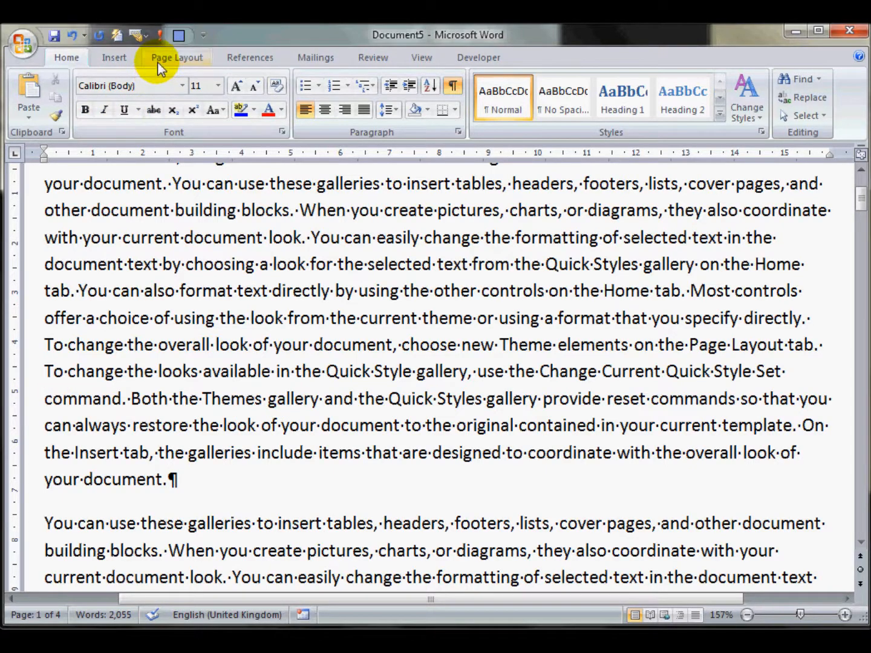
Insert a page break before the second sample paragraph.
{"action": "left_click", "coordinate": [177, 57]}
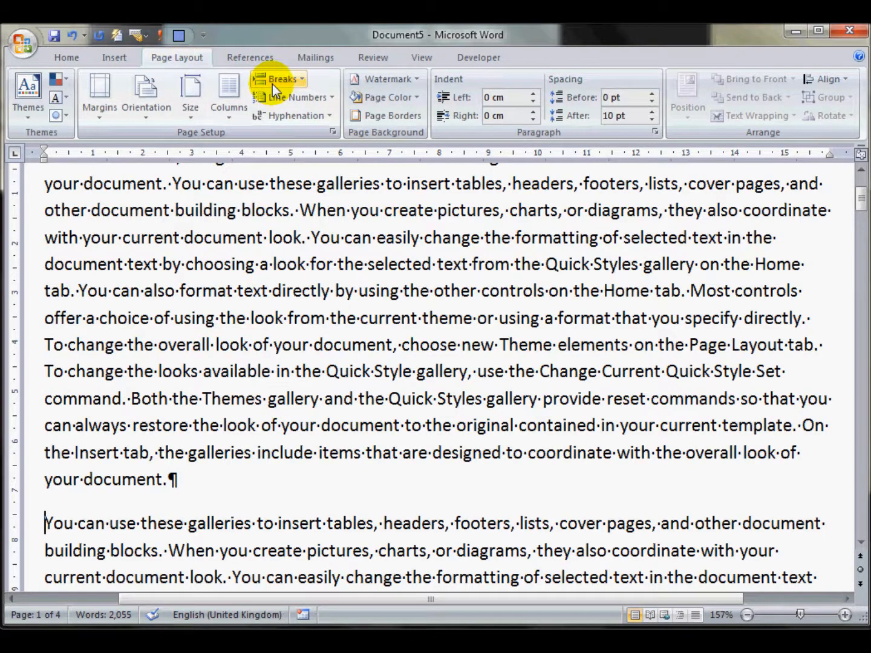
{"action": "left_click", "coordinate": [279, 79]}
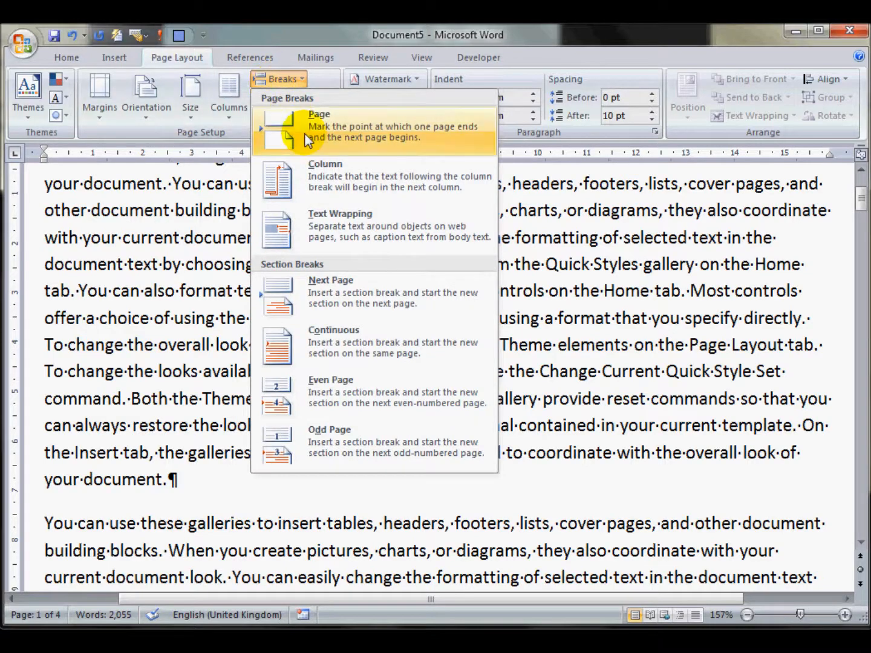
{"action": "left_click", "coordinate": [318, 125]}
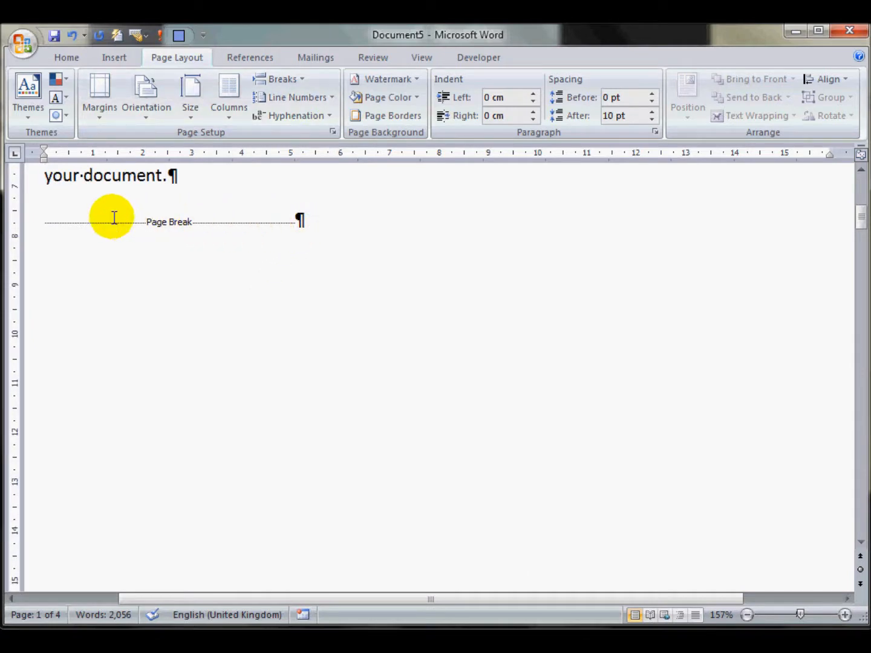
{"action": "mouse_move", "coordinate": [301, 227]}
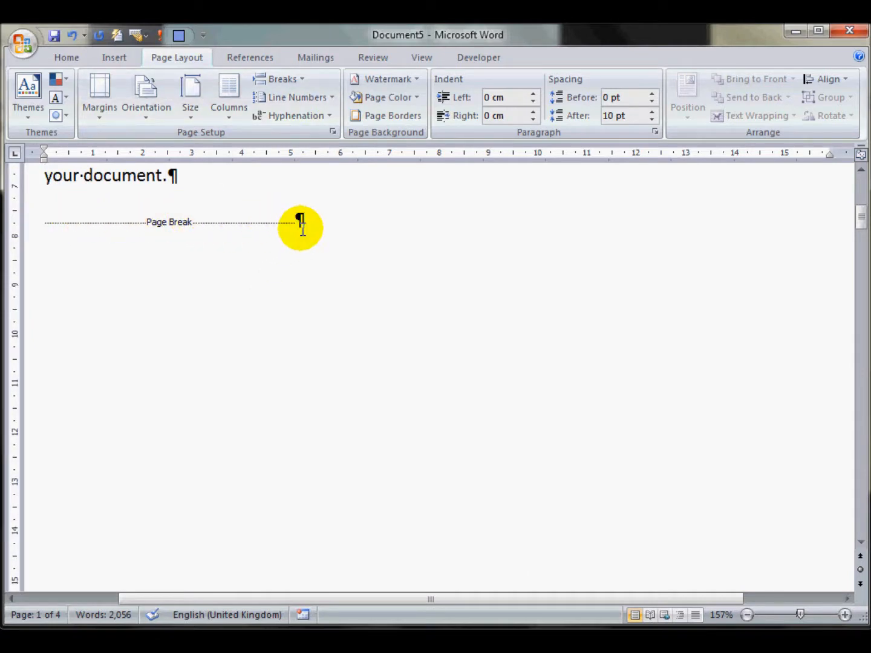
{"action": "scroll", "scroll_direction": "down", "scroll_amount": 3}
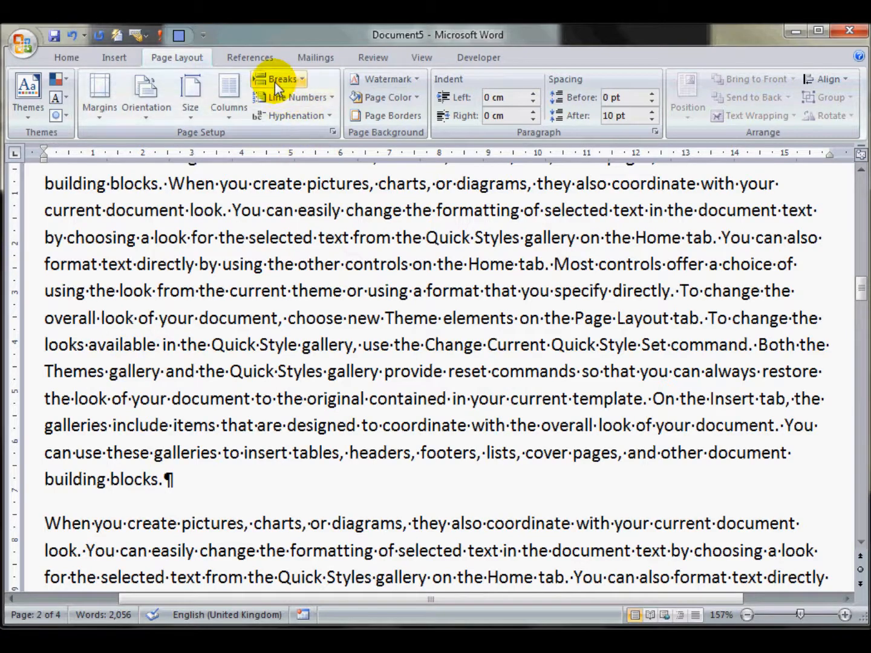
Insert a Next Page section break before the 'When you create pictures' paragraph.
{"action": "left_click", "coordinate": [279, 78]}
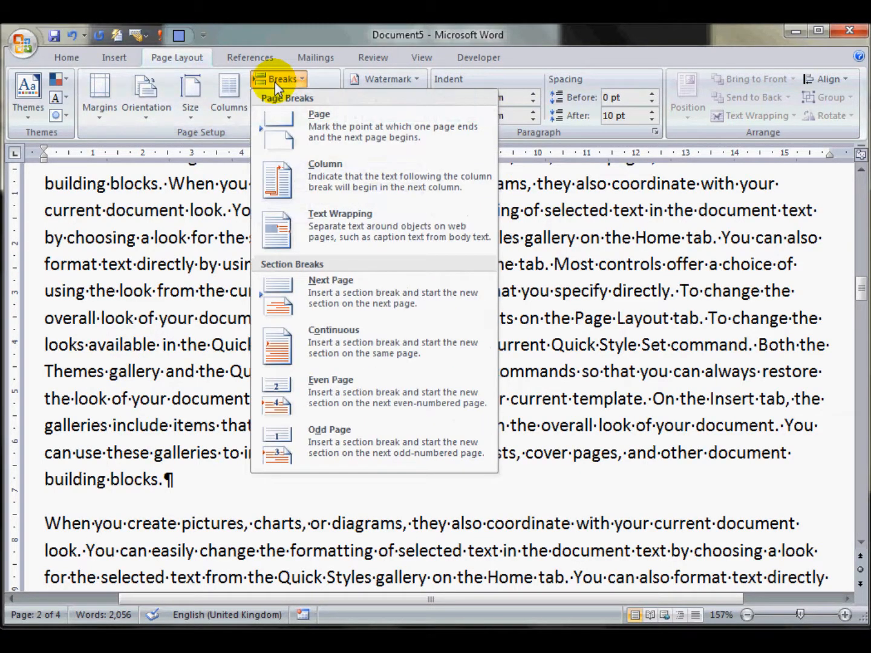
{"action": "mouse_move", "coordinate": [331, 291]}
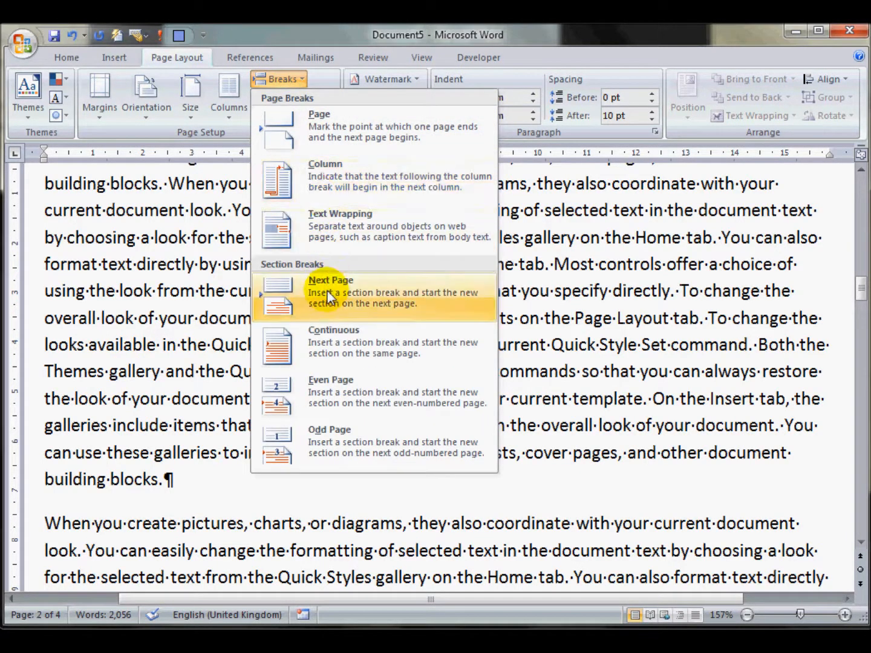
{"action": "left_click", "coordinate": [331, 291]}
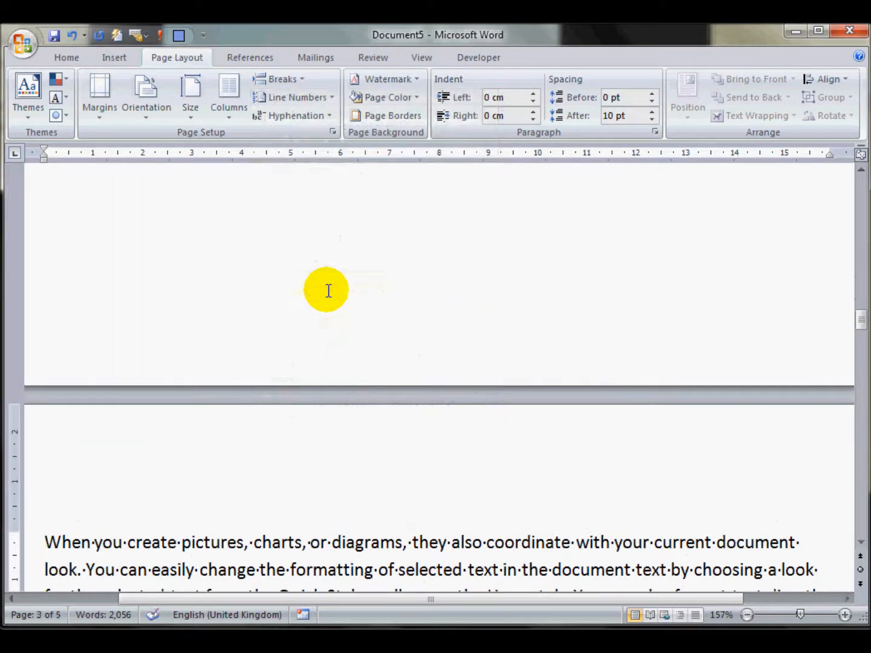
{"action": "mouse_move", "coordinate": [204, 194]}
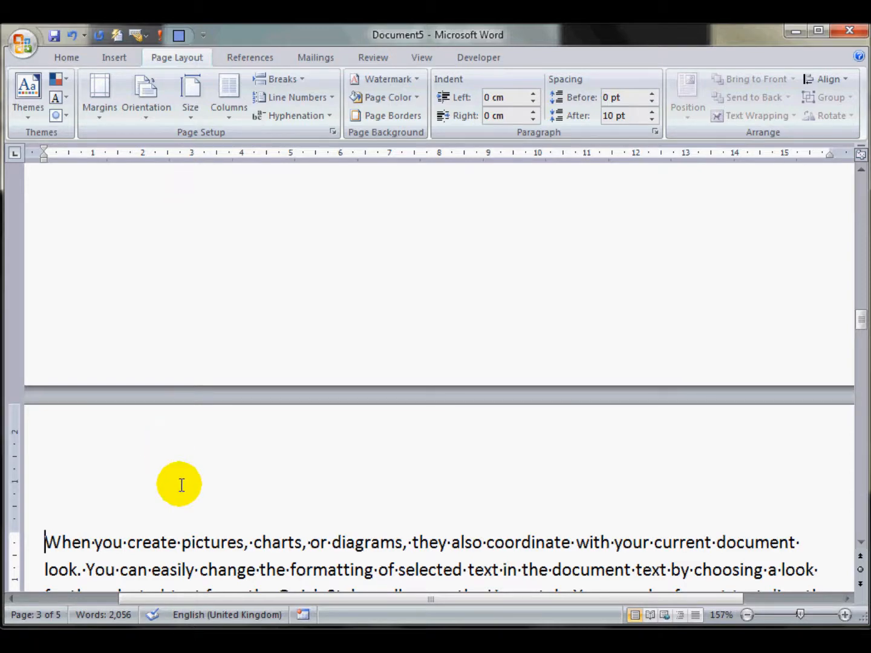
{"action": "mouse_move", "coordinate": [136, 531]}
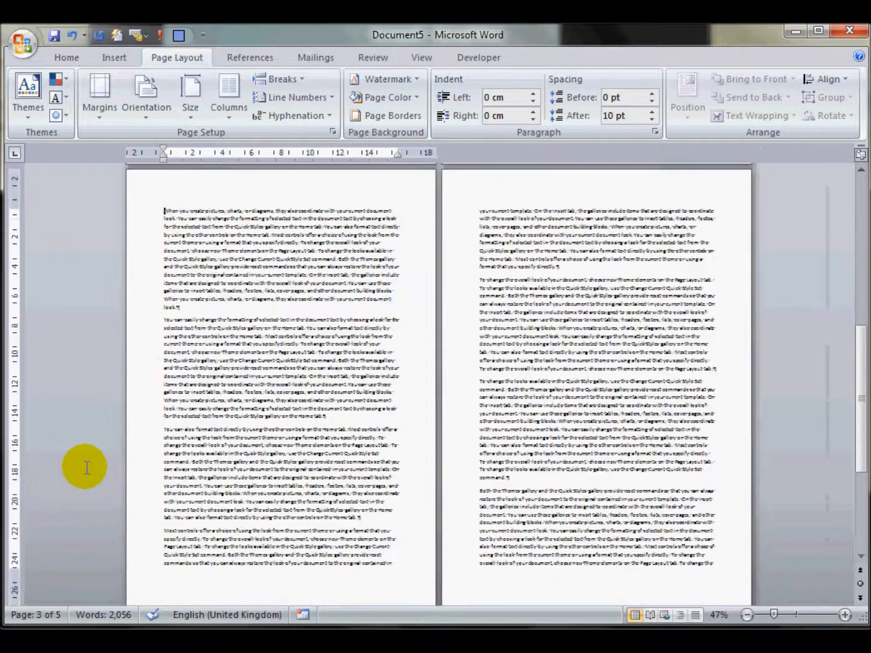
Set the section starting on page 3 to Landscape orientation.
{"action": "left_click", "coordinate": [747, 614]}
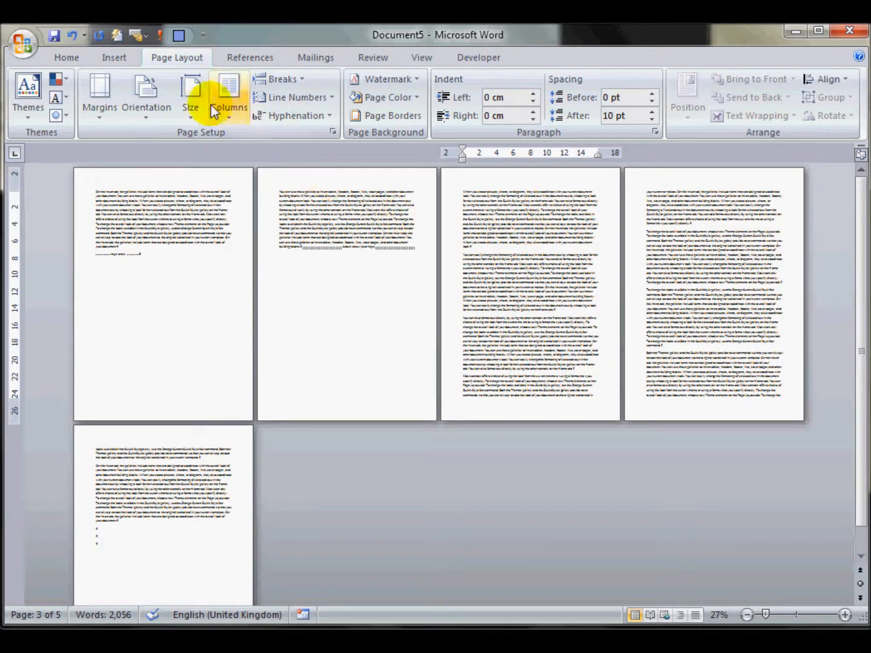
{"action": "left_click", "coordinate": [146, 97]}
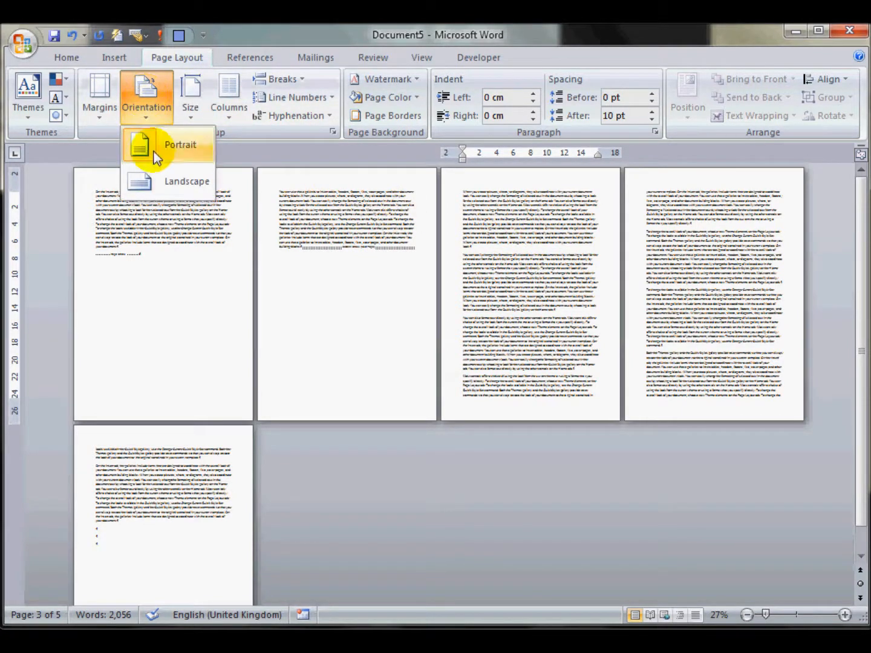
{"action": "left_click", "coordinate": [180, 145]}
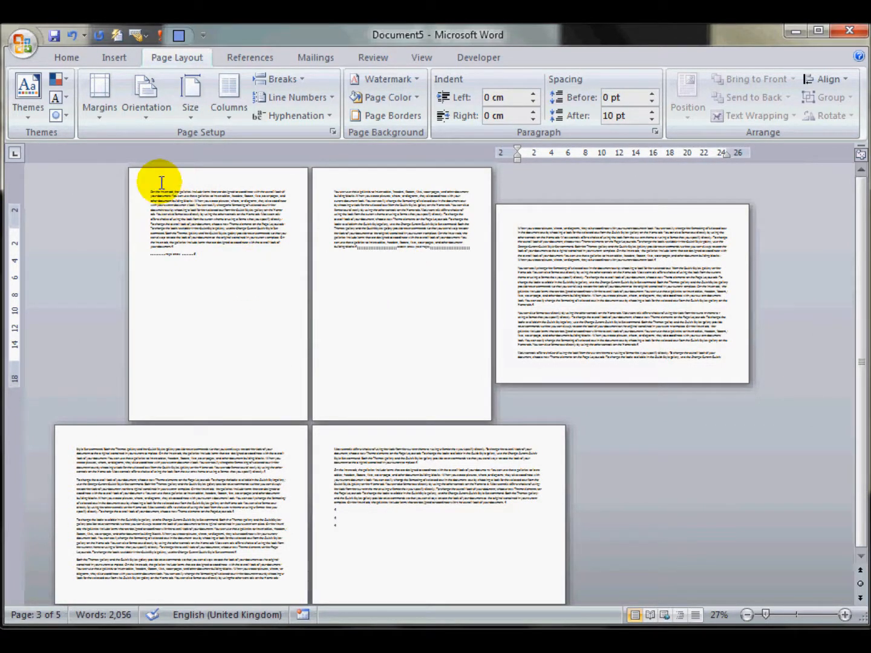
{"action": "mouse_move", "coordinate": [301, 188]}
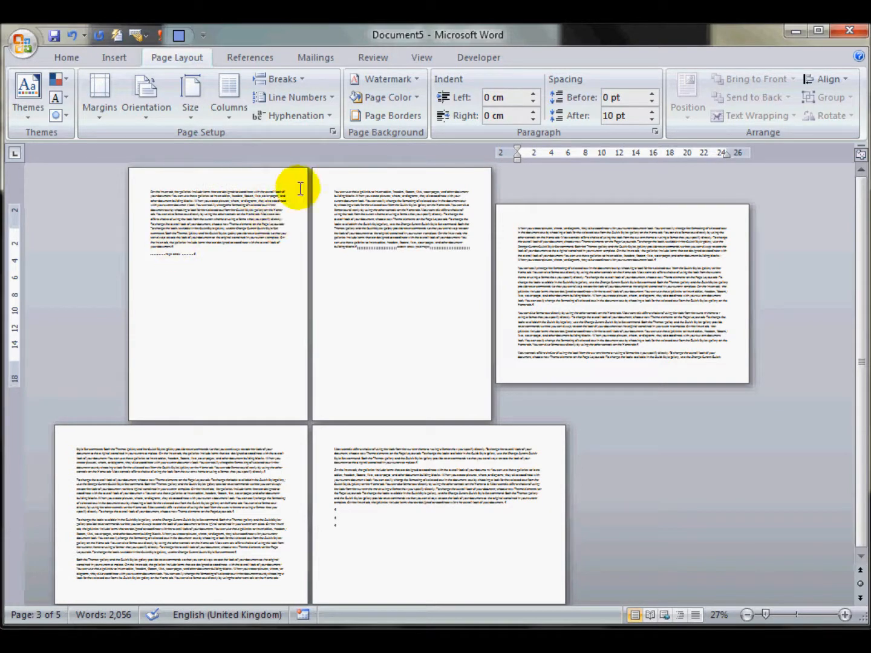
{"action": "mouse_move", "coordinate": [332, 132]}
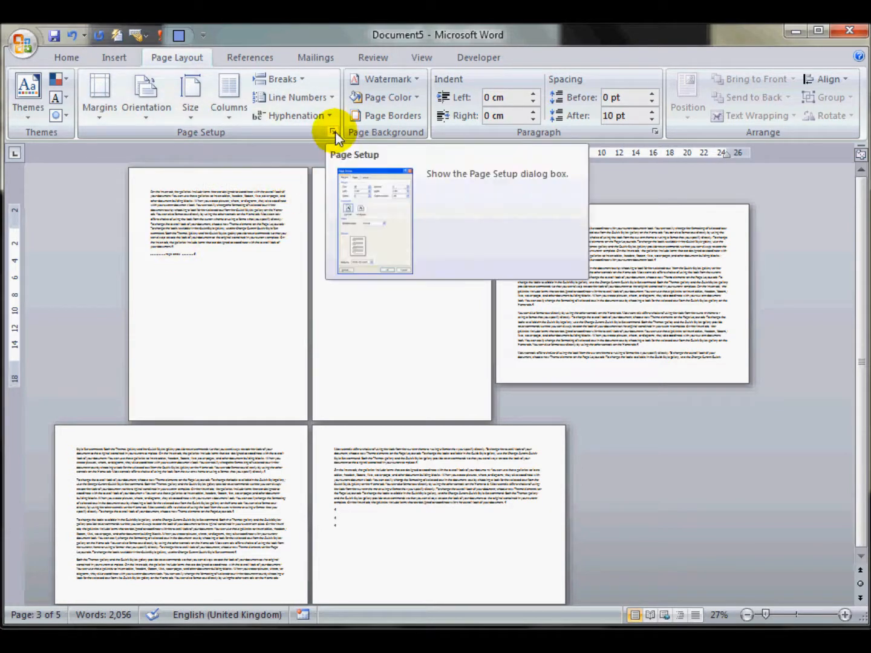
In Page Setup, choose Portrait and apply it to the whole document.
{"action": "left_click", "coordinate": [333, 132]}
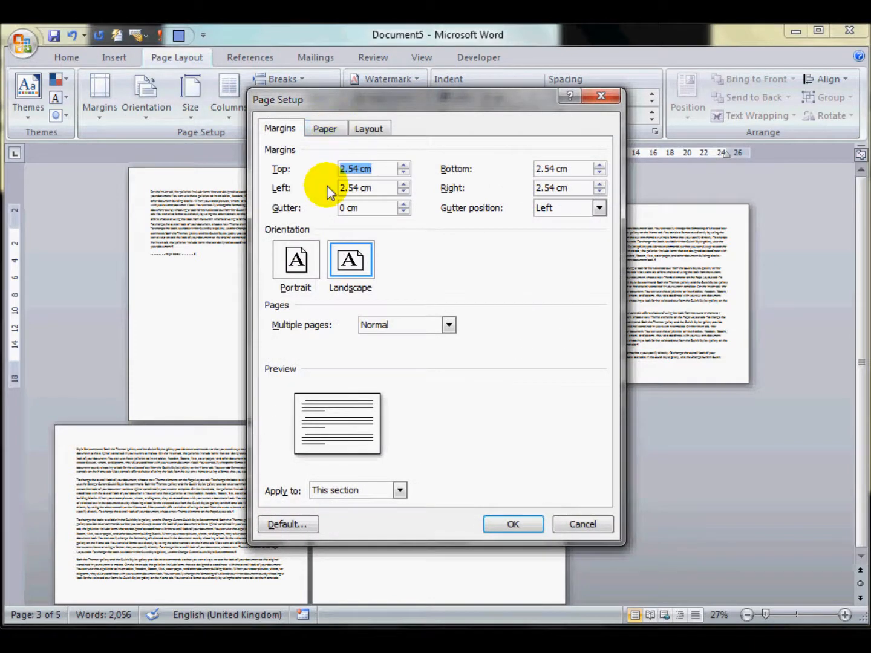
{"action": "left_click", "coordinate": [295, 260]}
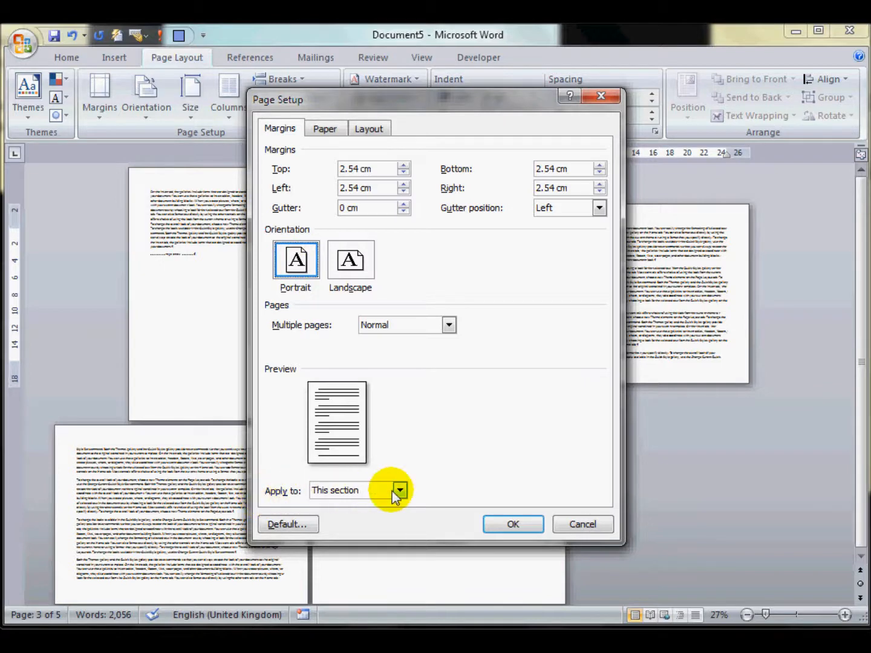
{"action": "left_click", "coordinate": [400, 490]}
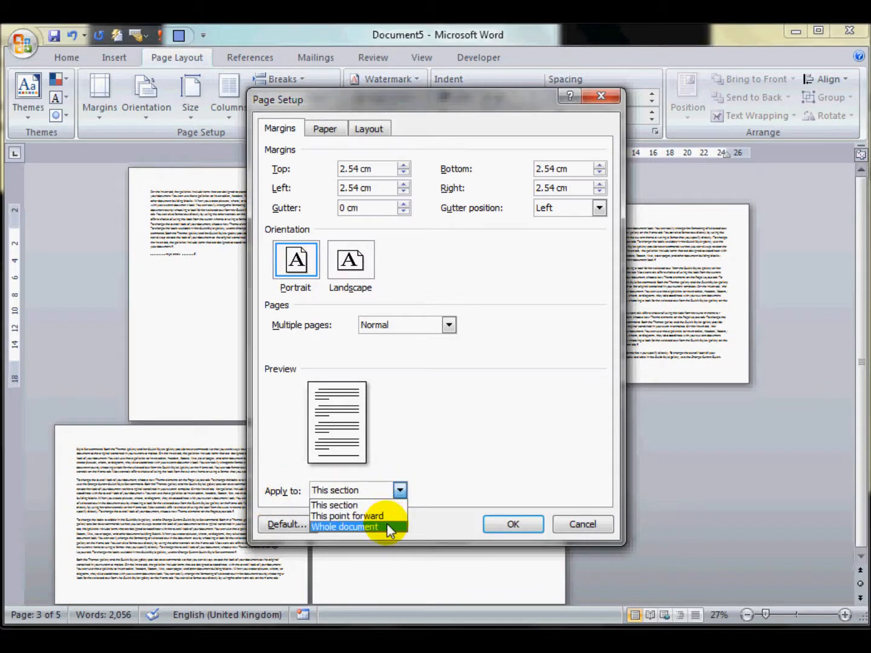
{"action": "left_click", "coordinate": [344, 527]}
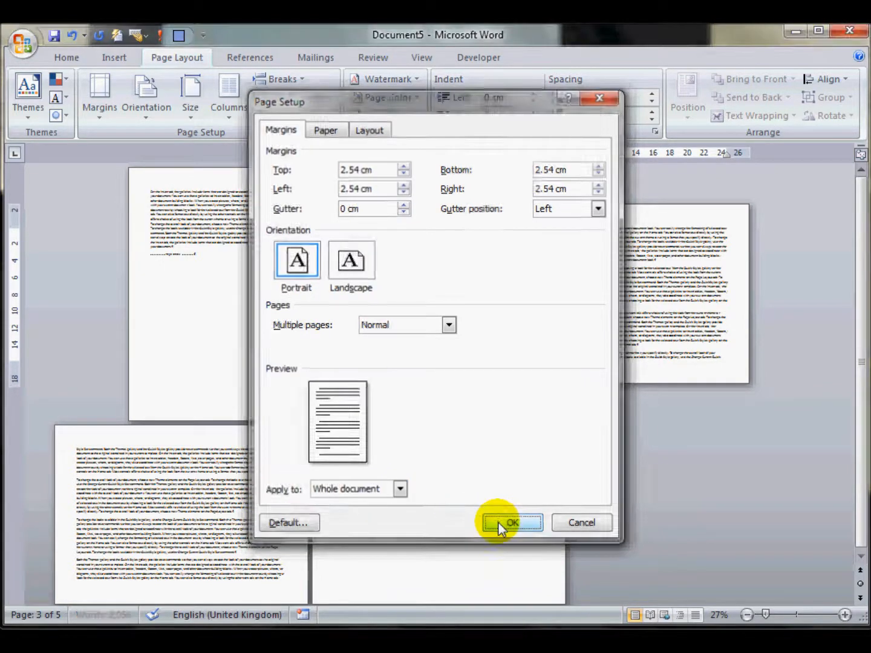
{"action": "left_click", "coordinate": [511, 522]}
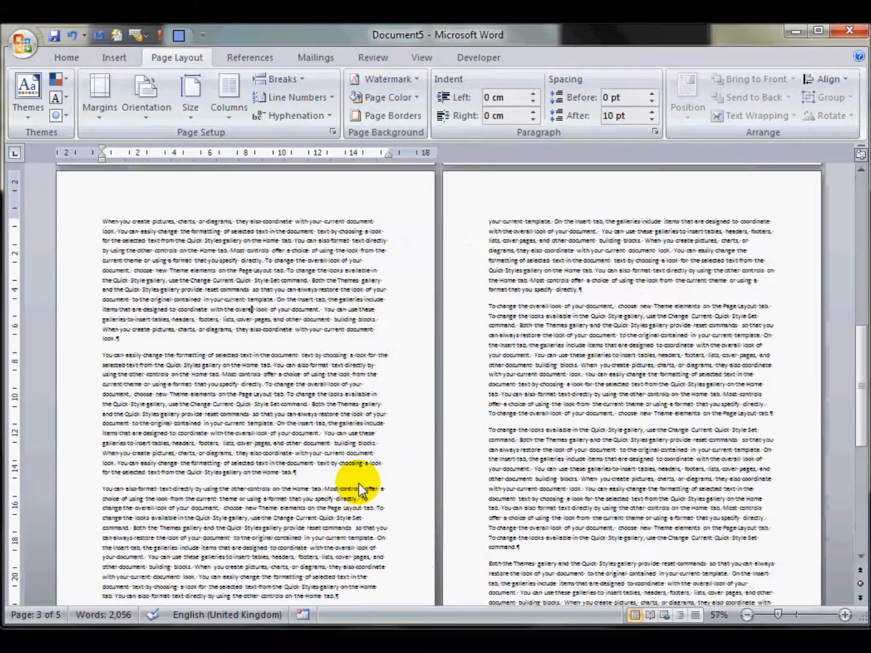
Zoom in and scroll down to the 'On the Insert tab' paragraph on page 5.
{"action": "left_click", "coordinate": [845, 615]}
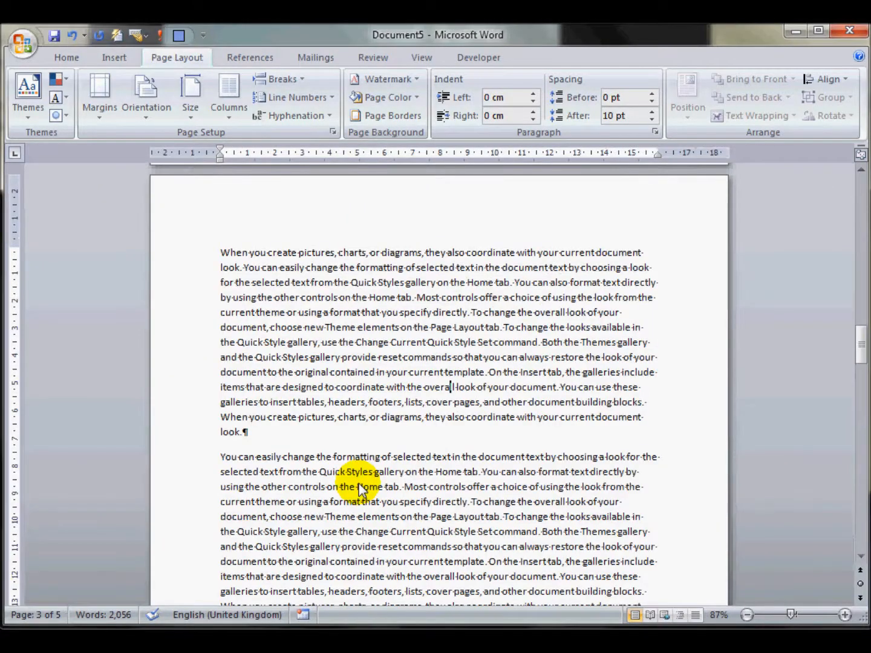
{"action": "scroll", "scroll_direction": "down", "scroll_amount": 3}
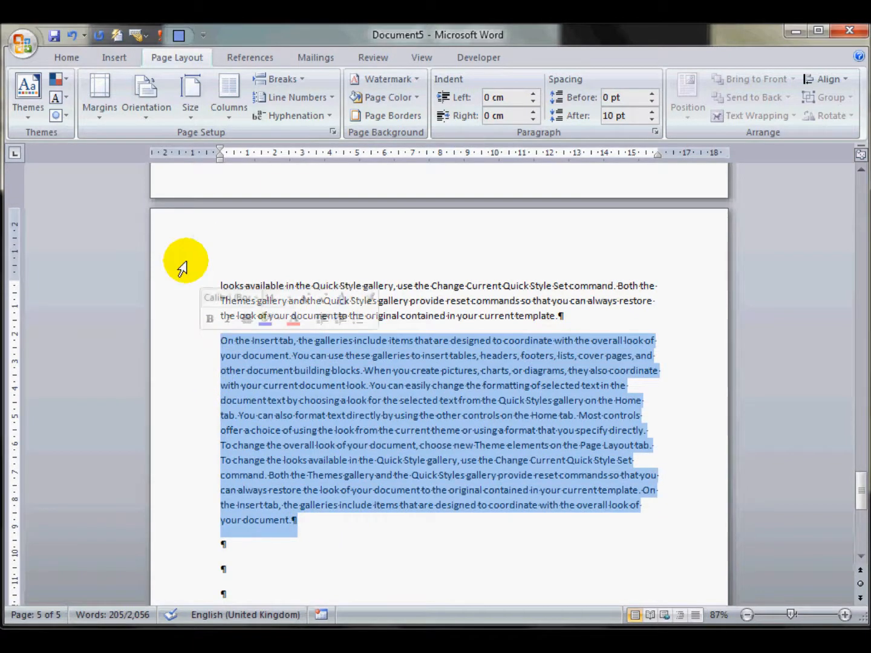
Format the selected 'On the Insert tab' paragraph as three columns.
{"action": "left_click", "coordinate": [229, 93]}
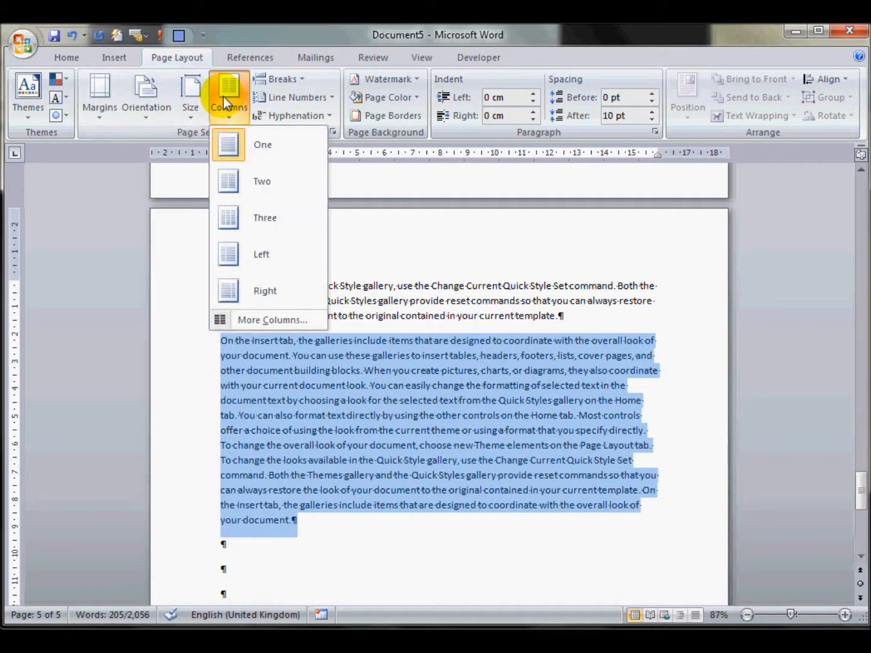
{"action": "mouse_move", "coordinate": [260, 218]}
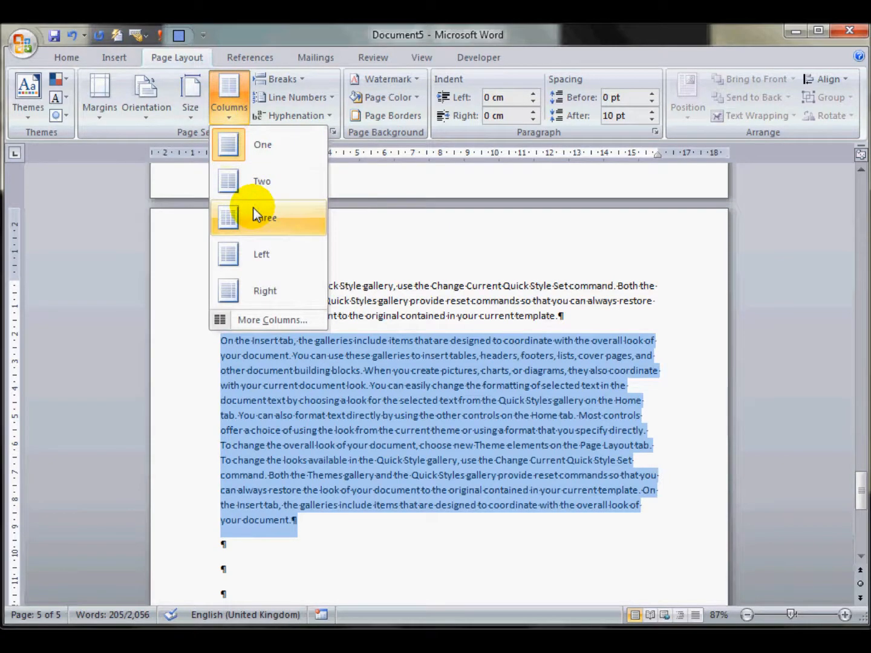
{"action": "left_click", "coordinate": [262, 218]}
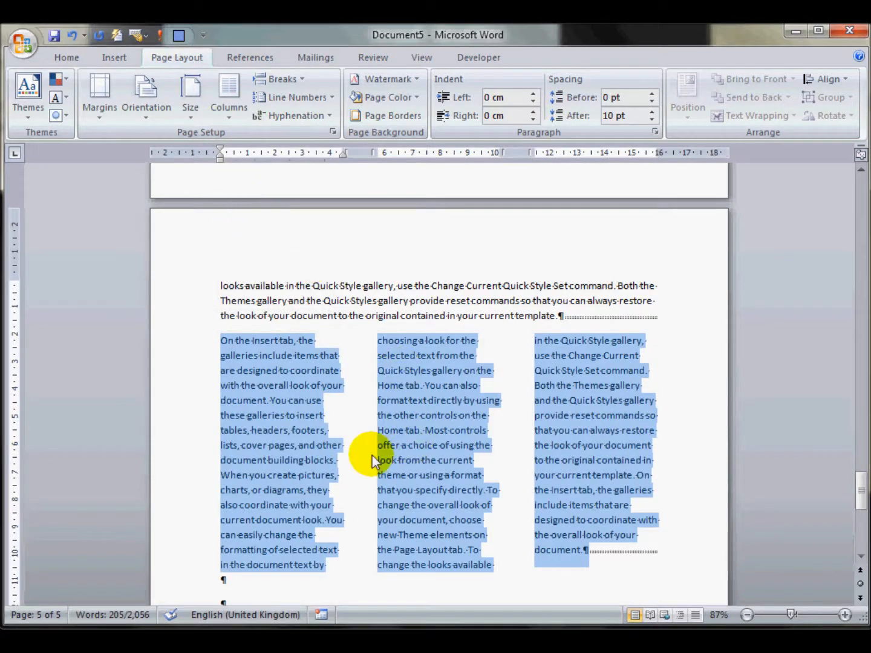
{"action": "mouse_move", "coordinate": [602, 571]}
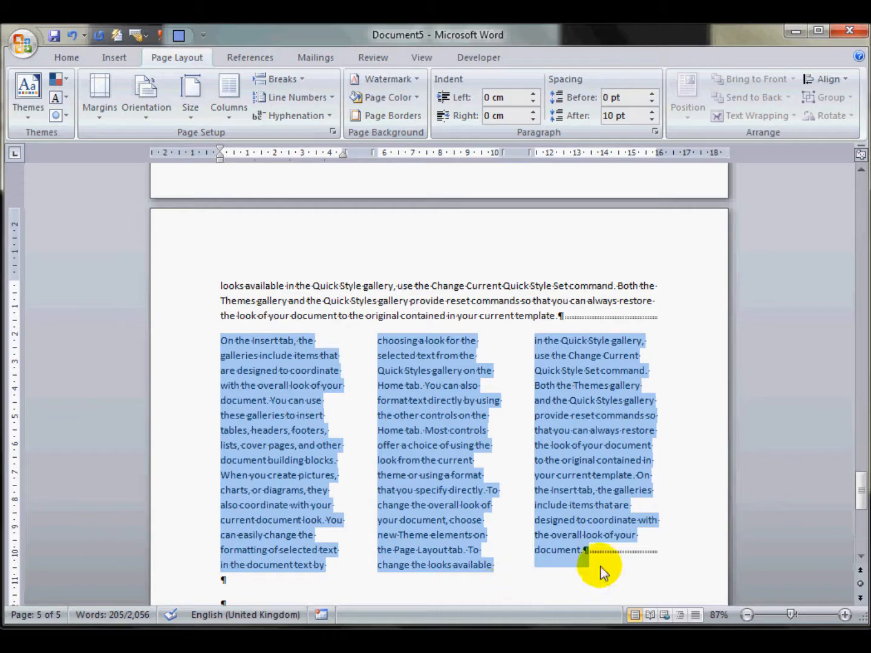
{"action": "mouse_move", "coordinate": [590, 563]}
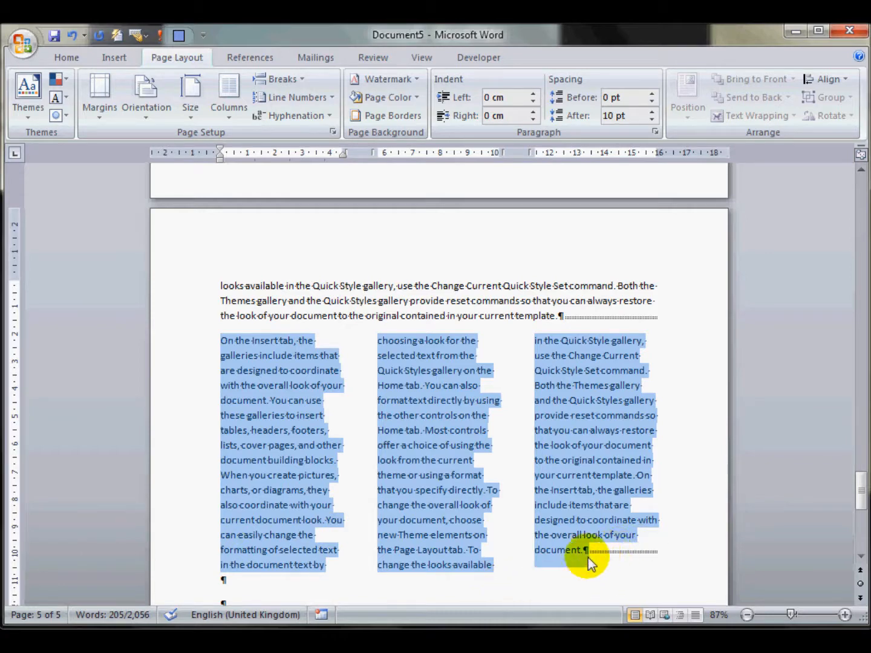
{"action": "mouse_move", "coordinate": [659, 550]}
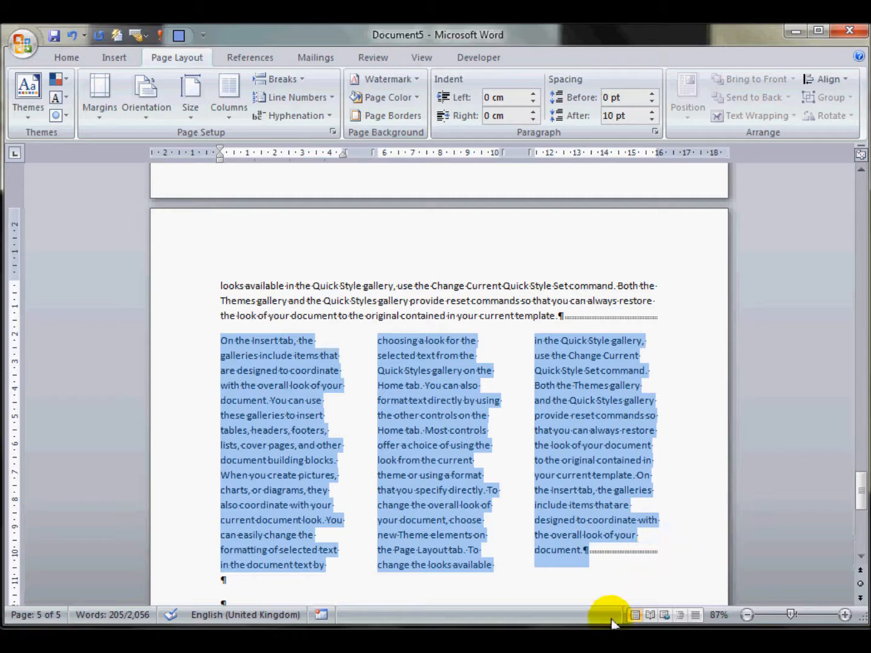
{"action": "mouse_move", "coordinate": [342, 599]}
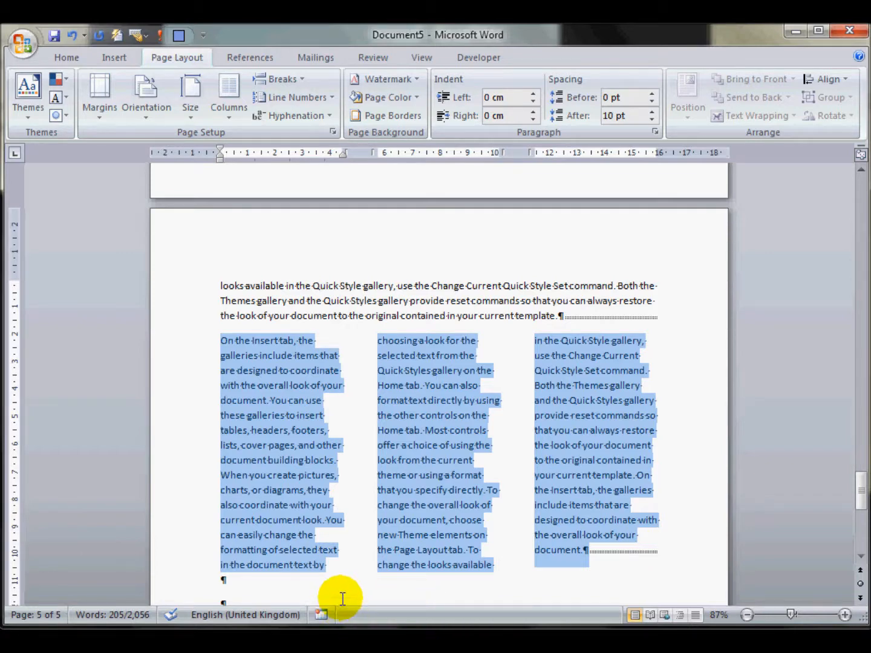
{"action": "mouse_move", "coordinate": [339, 594]}
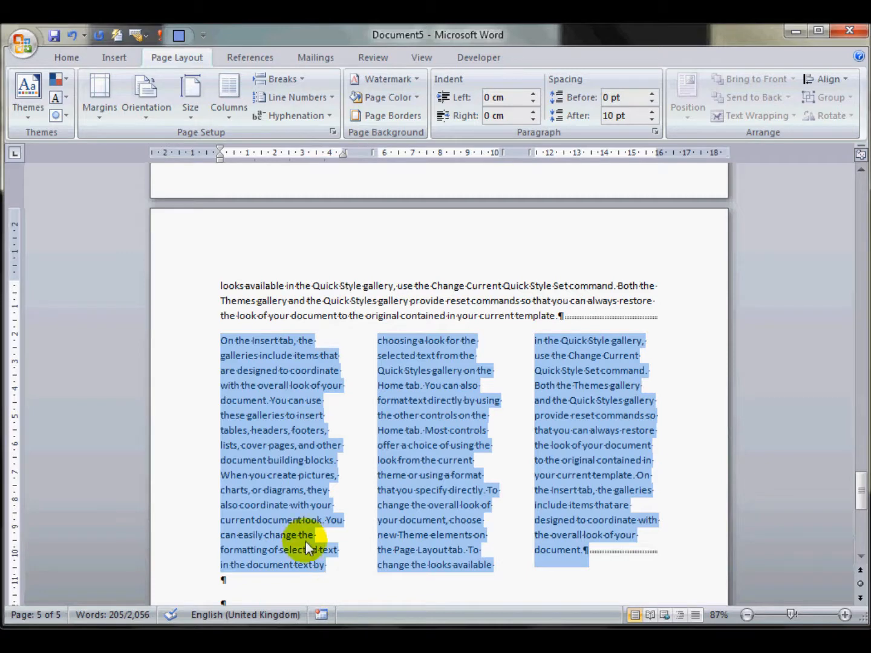
{"action": "mouse_move", "coordinate": [233, 550]}
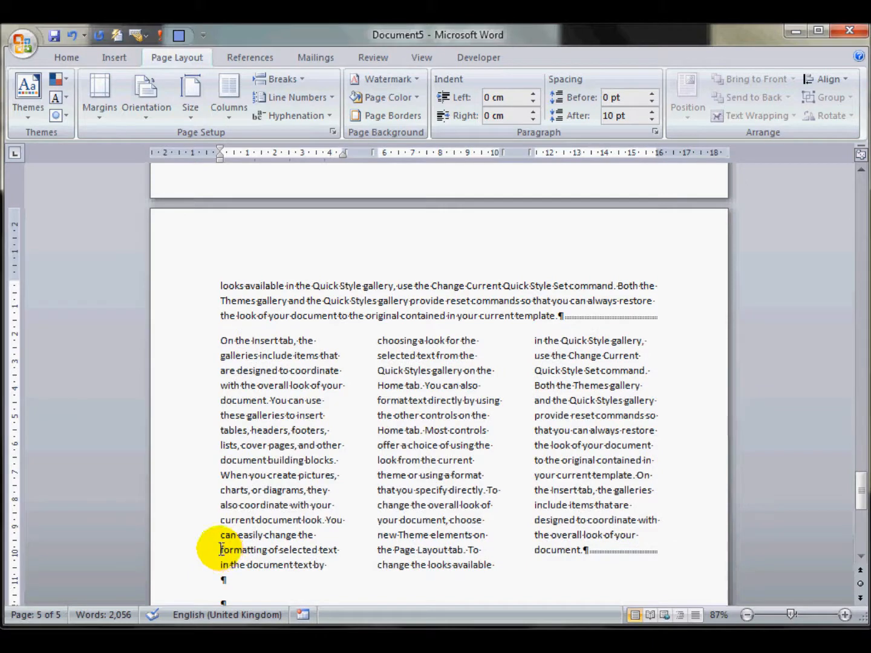
Insert column breaks before 'formatting of selected text' and 'your document, choose'.
{"action": "left_click", "coordinate": [278, 79]}
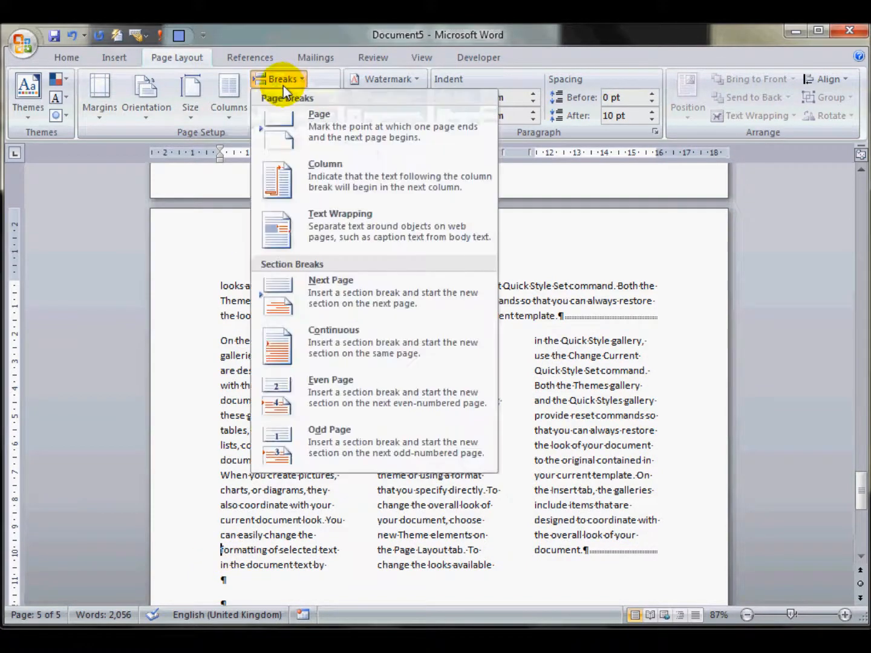
{"action": "mouse_move", "coordinate": [327, 175]}
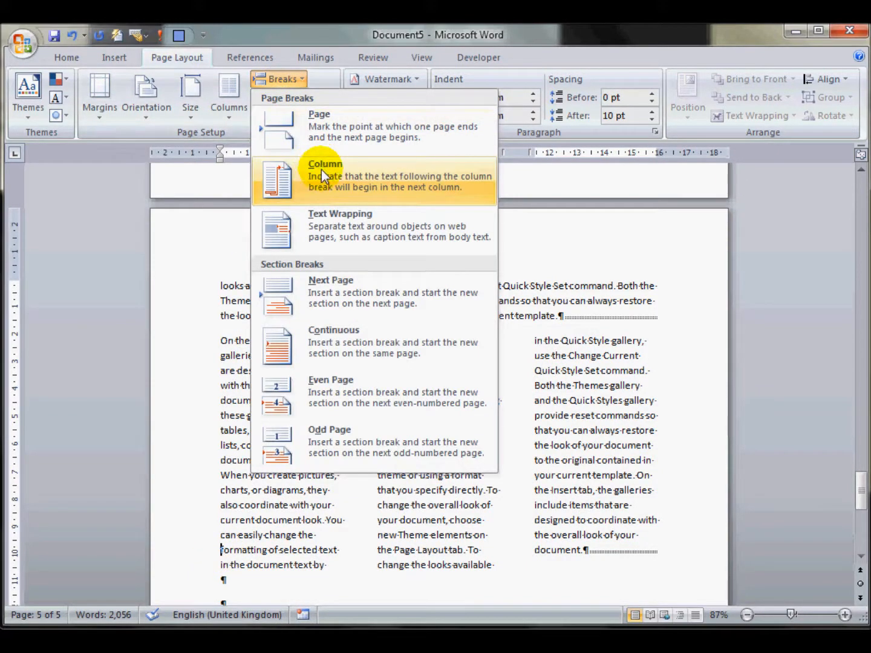
{"action": "left_click", "coordinate": [325, 176]}
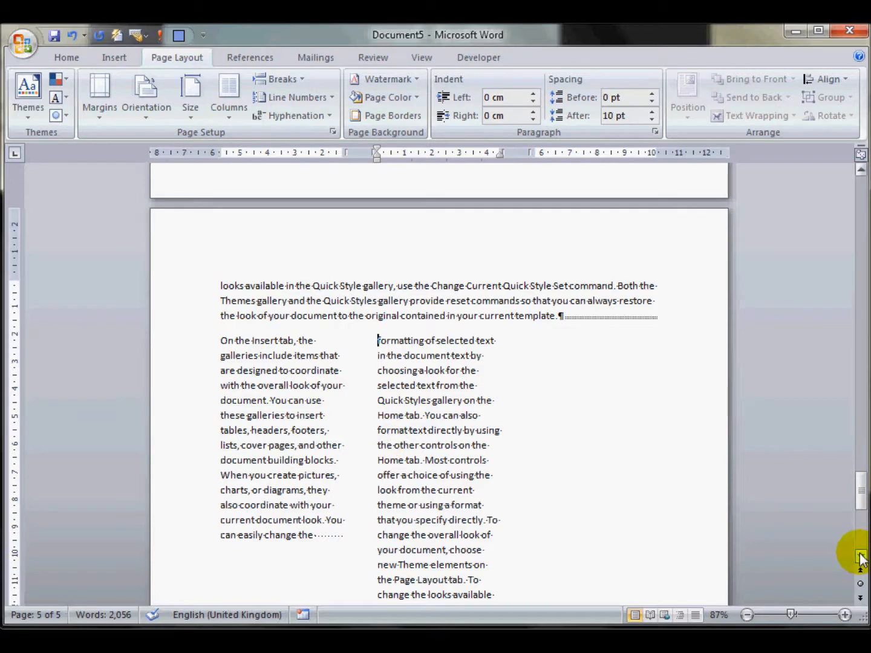
{"action": "scroll", "scroll_direction": "down", "scroll_amount": 3}
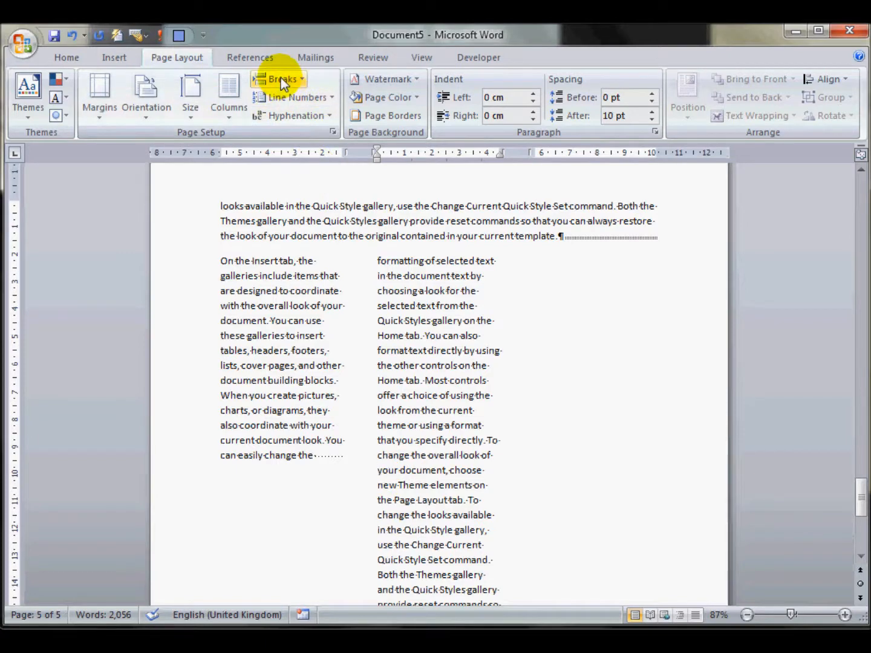
{"action": "left_click", "coordinate": [283, 79]}
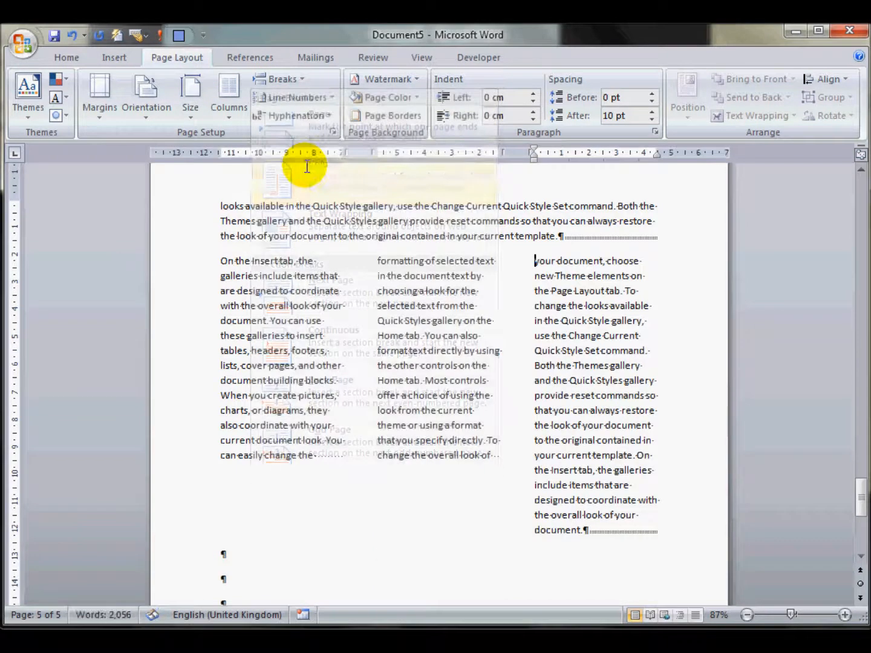